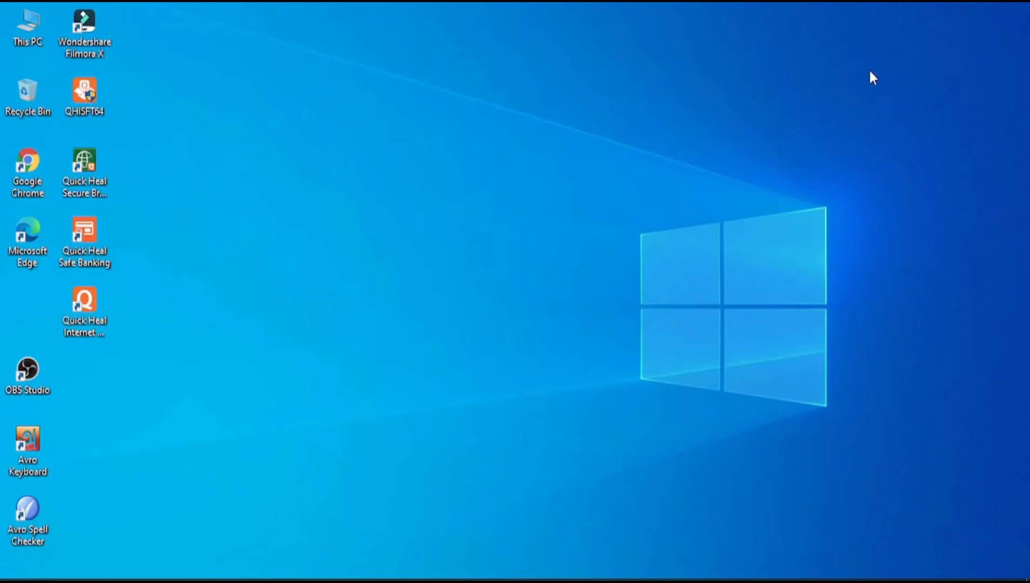
pyautogui.moveTo(862, 72)
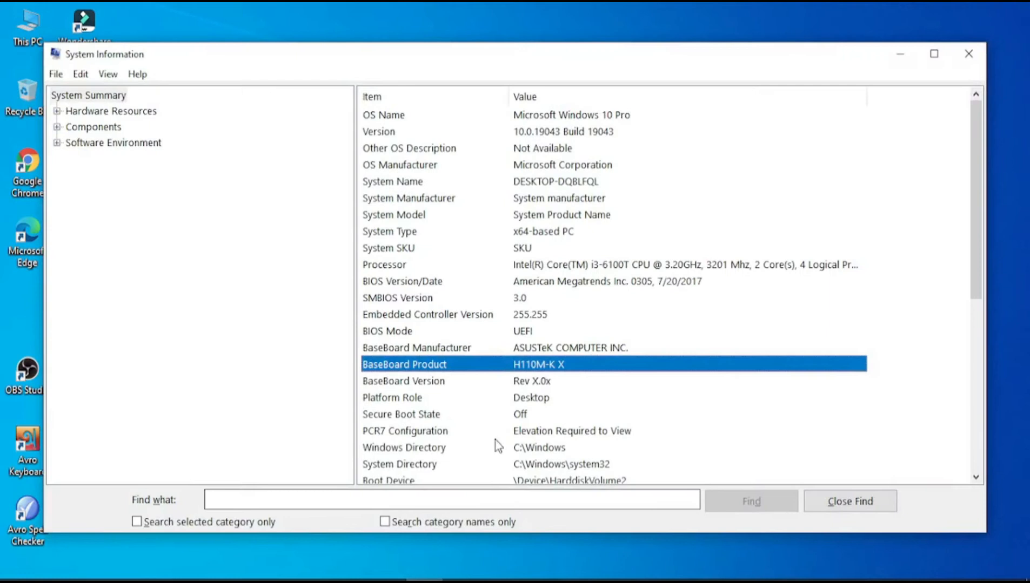
pyautogui.moveTo(532, 286)
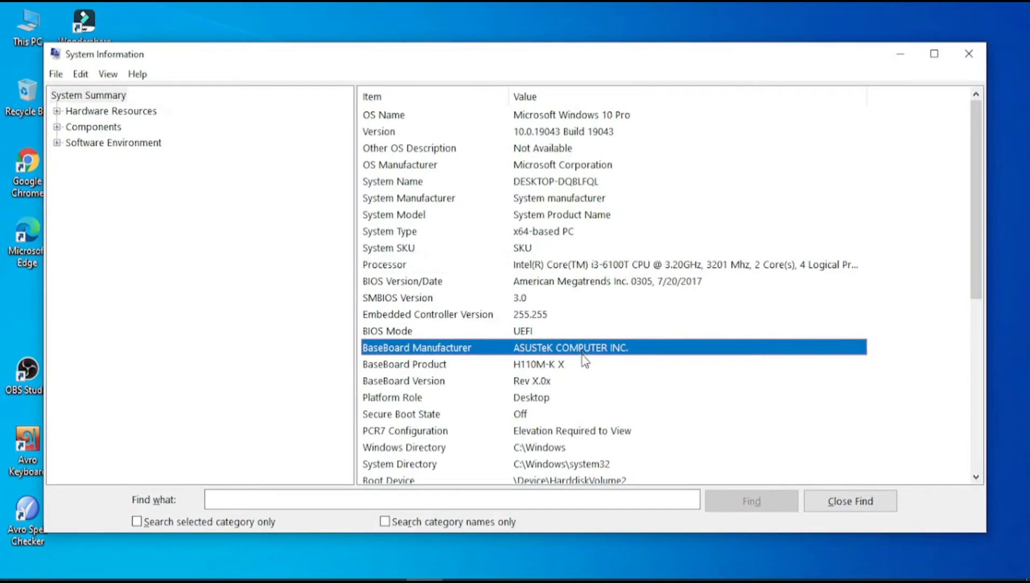
pyautogui.moveTo(581, 372)
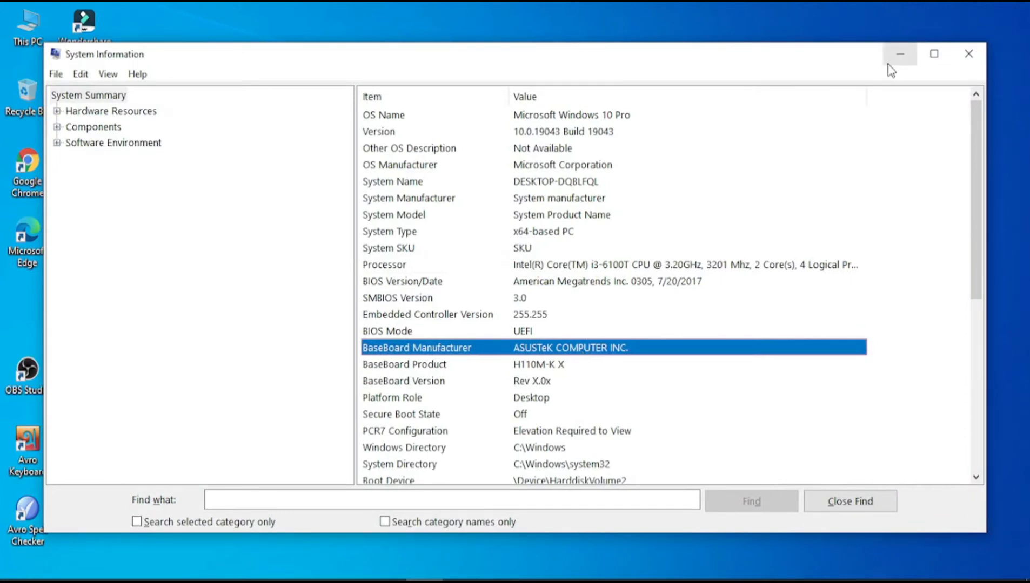
pyautogui.moveTo(533, 294)
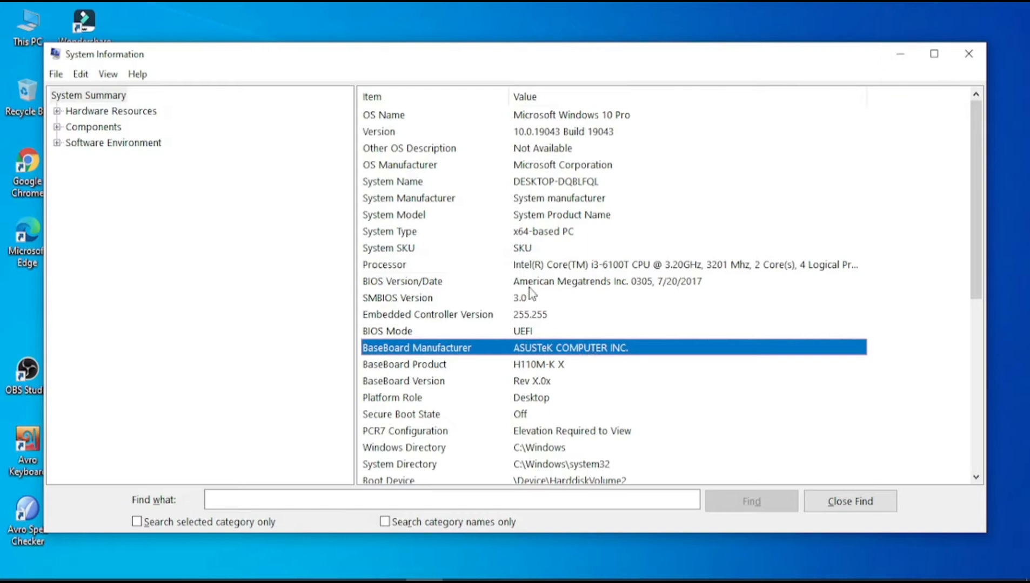
pyautogui.moveTo(555, 269)
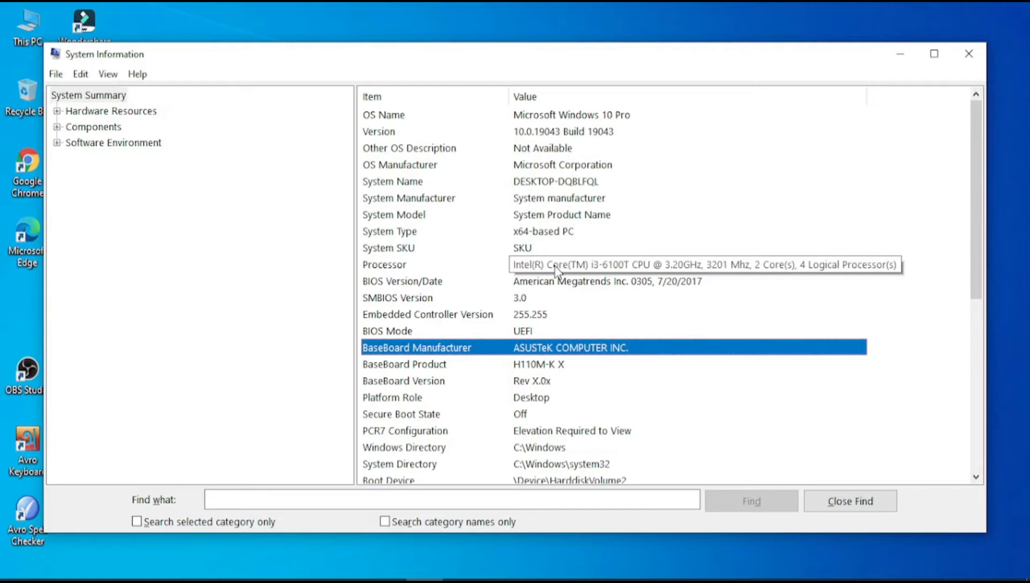
pyautogui.moveTo(555, 270)
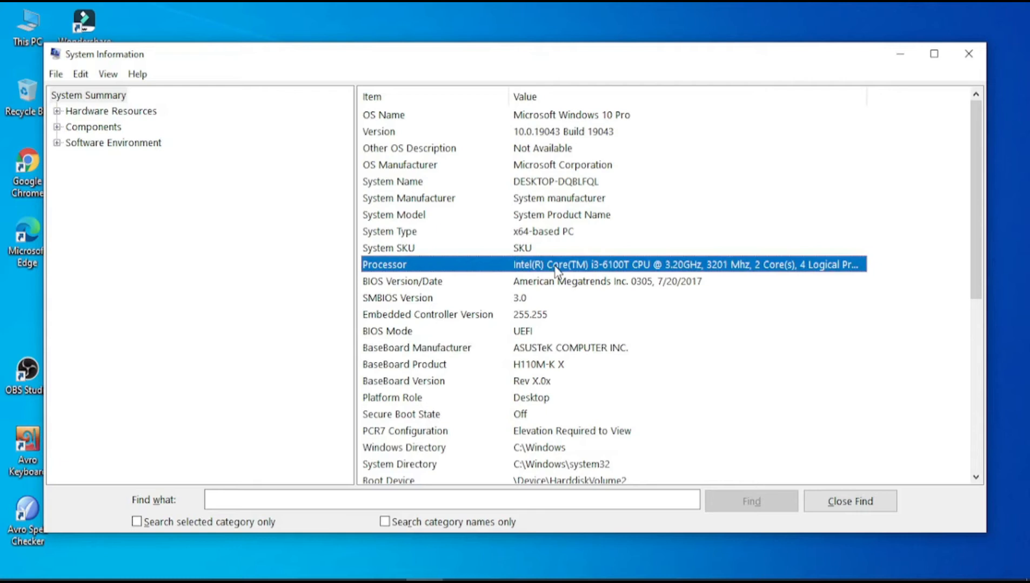
# Step: Close System Information and double-click the desktop icon at the bottom left, restarting the PC
pyautogui.click(968, 54)
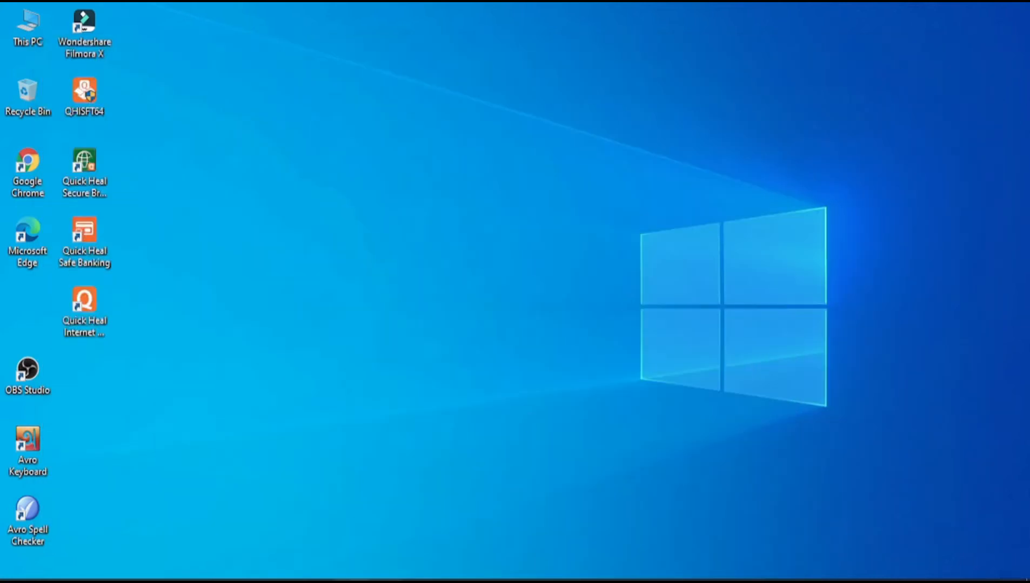
pyautogui.doubleClick(27, 368)
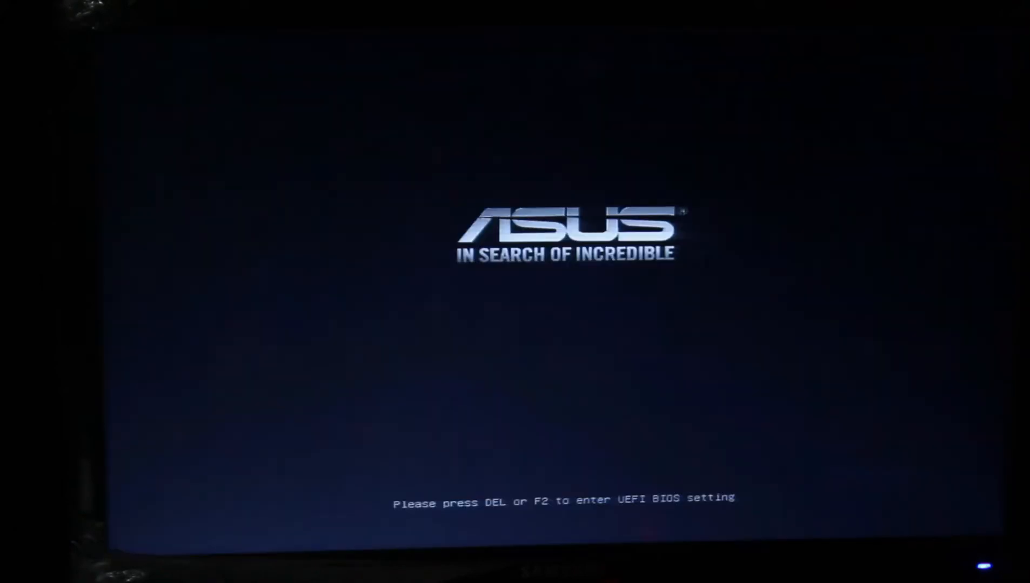
# Step: Press F8 at the ASUS startup screen to bring up the boot device menu
pyautogui.press('f8')
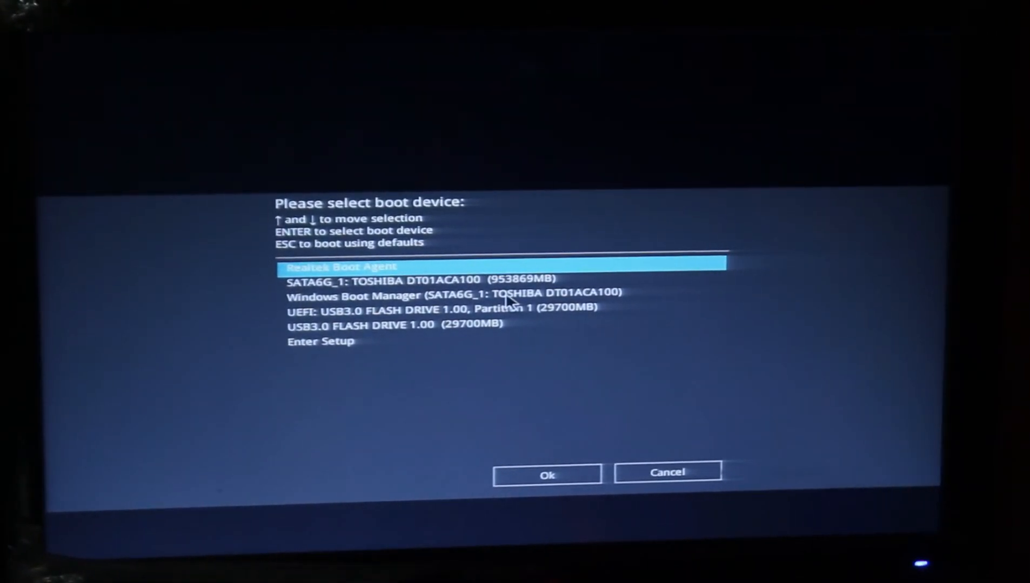
# Step: Highlight 'UEFI: USB3.0 FLASH DRIVE 1.00, Partition 1' in the boot device list
pyautogui.press('Down')
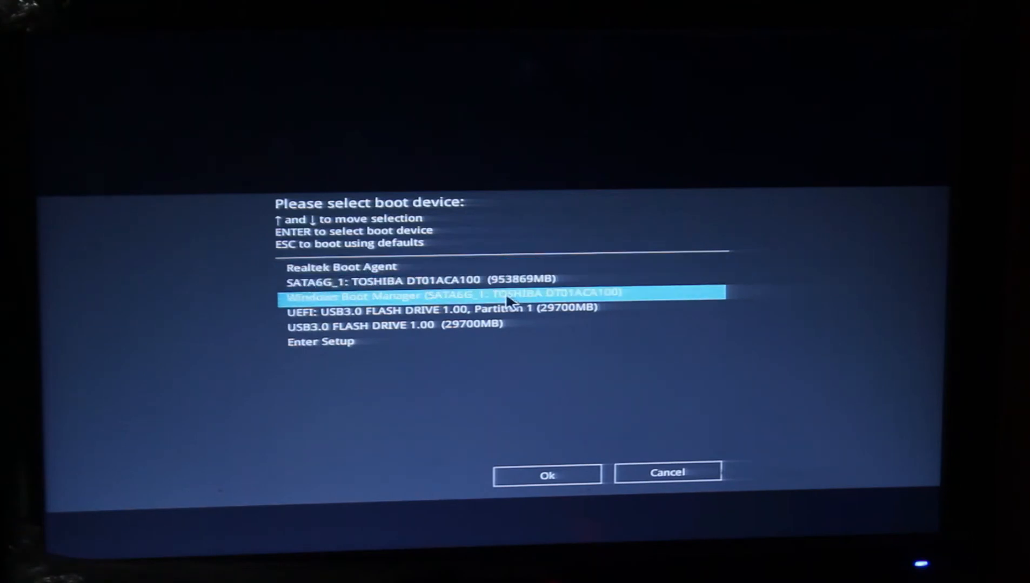
pyautogui.press('Down')
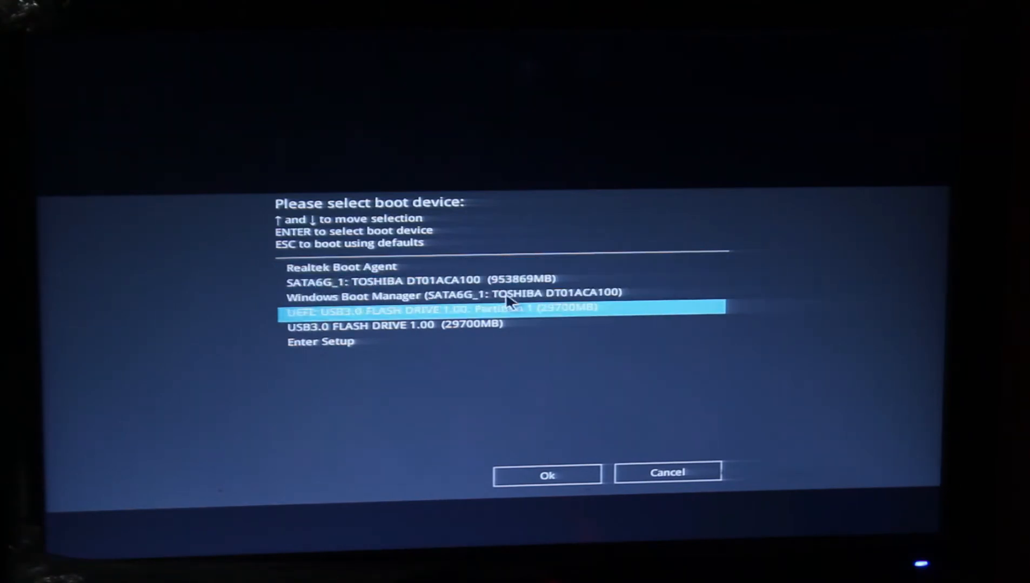